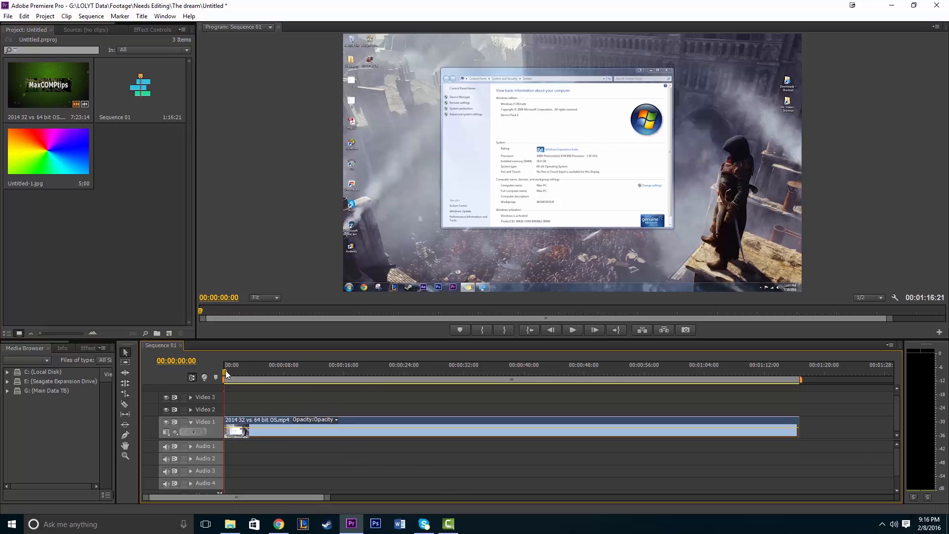
Step: Move the playhead to about 30 seconds into the sequence
click(447, 364)
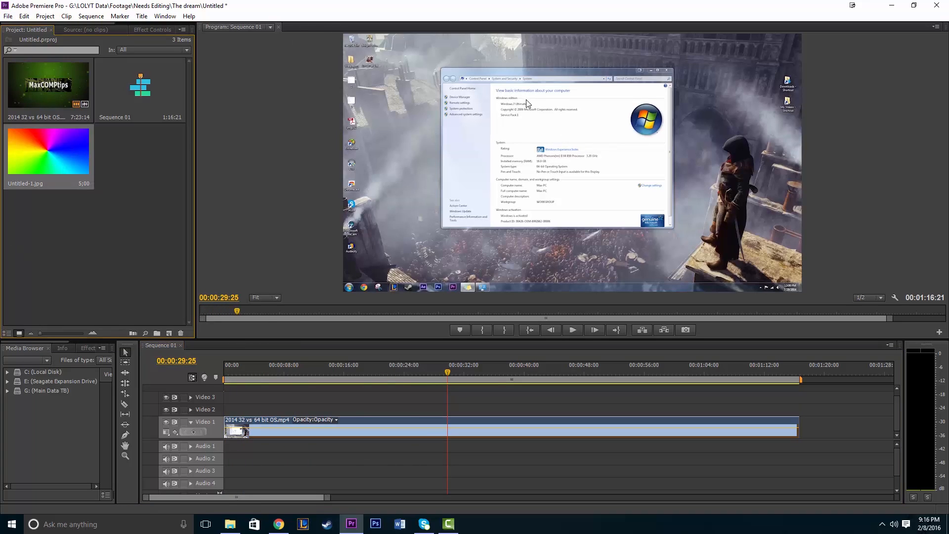
mouse_move(548, 189)
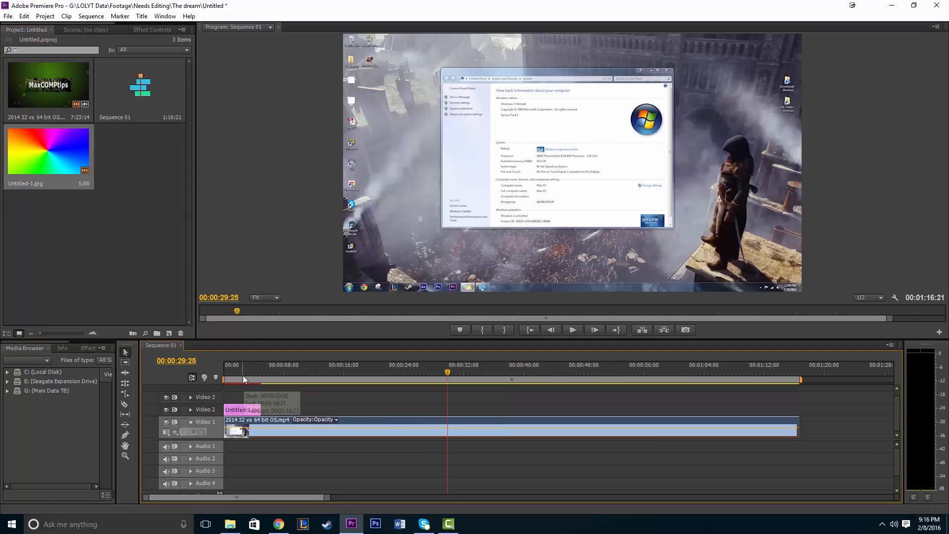
Step: Scrub near the start to preview the overlay, then show Untitled-1.jpg's effect settings
click(251, 371)
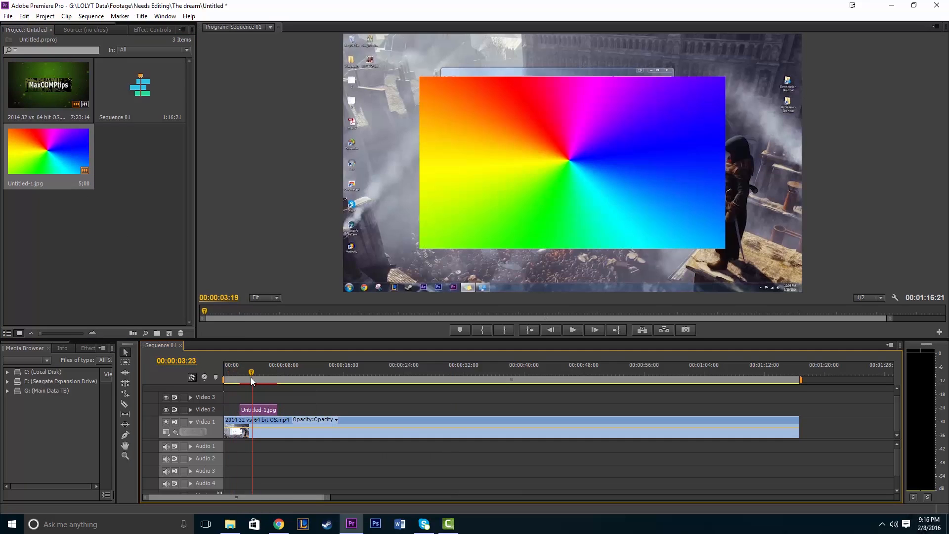
drag(251, 371, 241, 372)
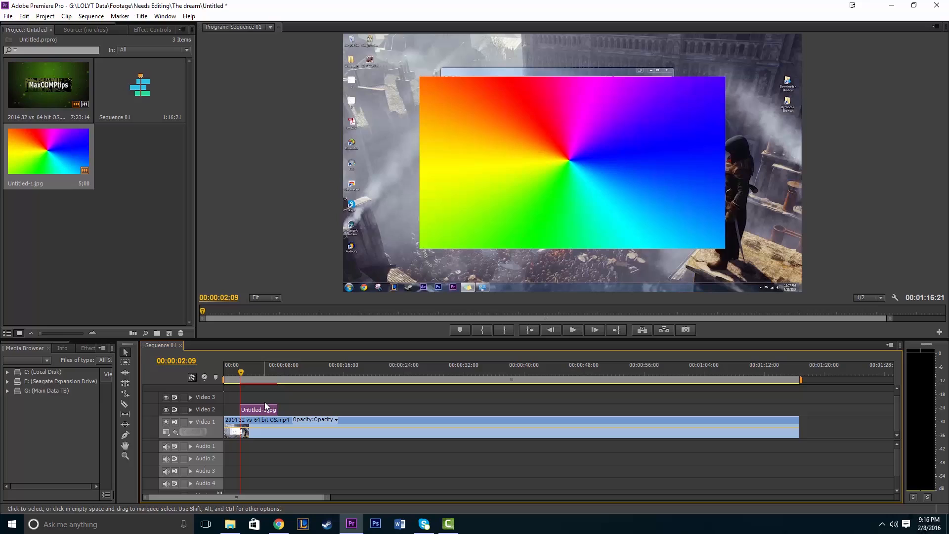
mouse_move(291, 423)
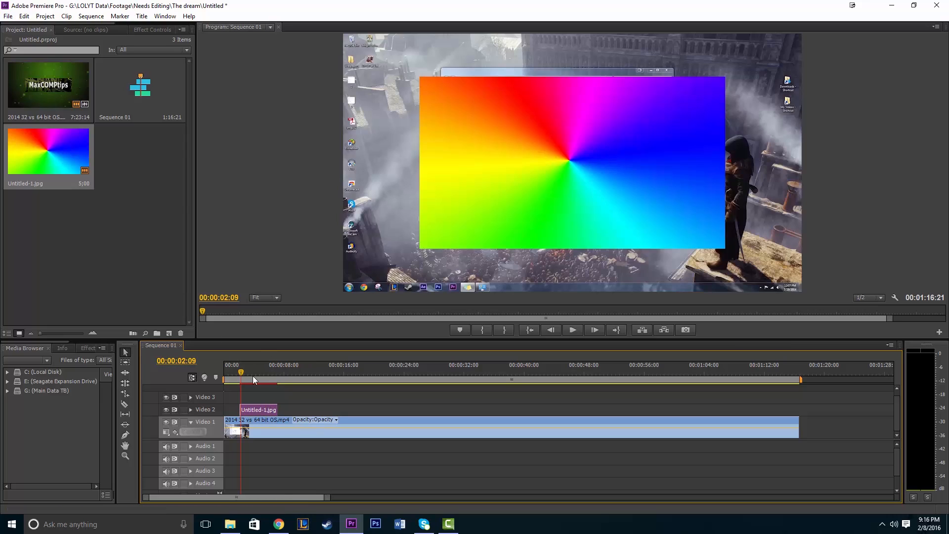
click(259, 410)
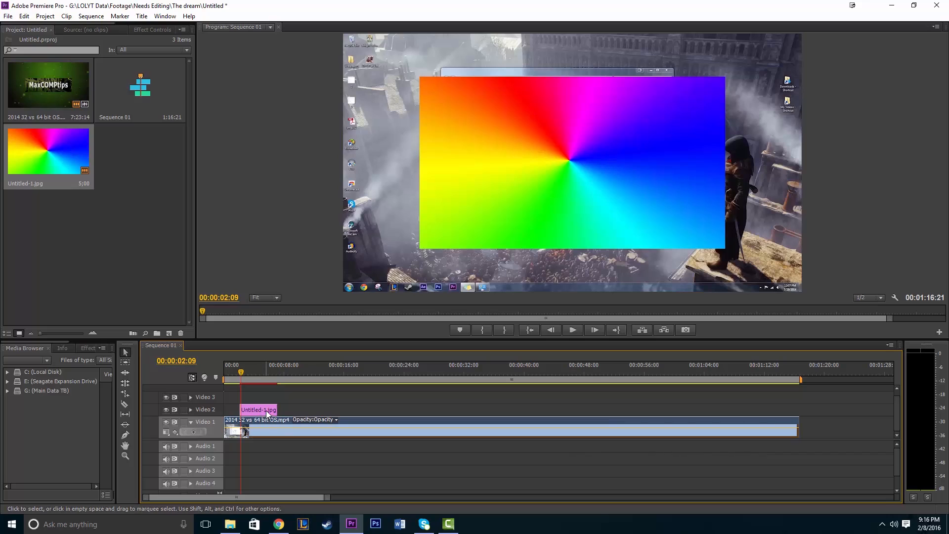
click(152, 29)
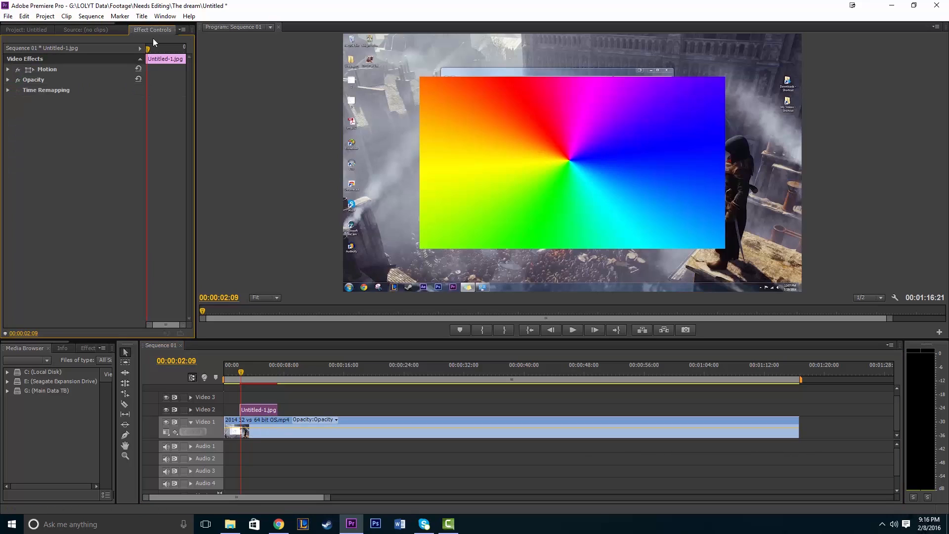
mouse_move(206, 90)
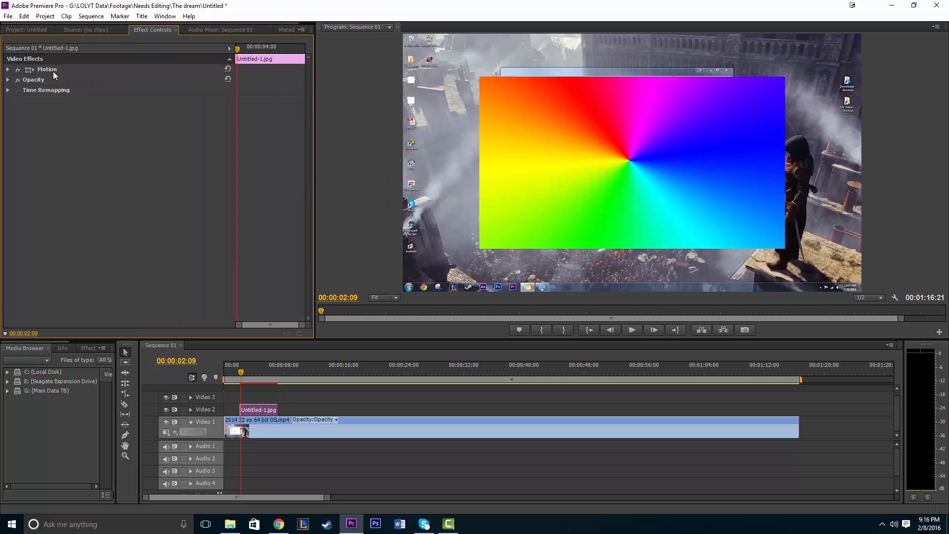
Step: Activate the image's Motion effect and expand its position and scale values
click(47, 69)
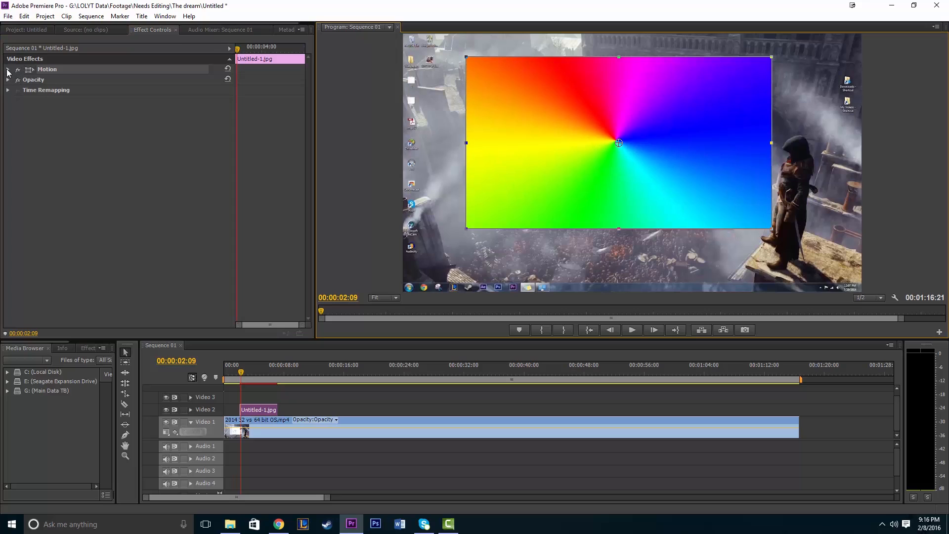
click(8, 69)
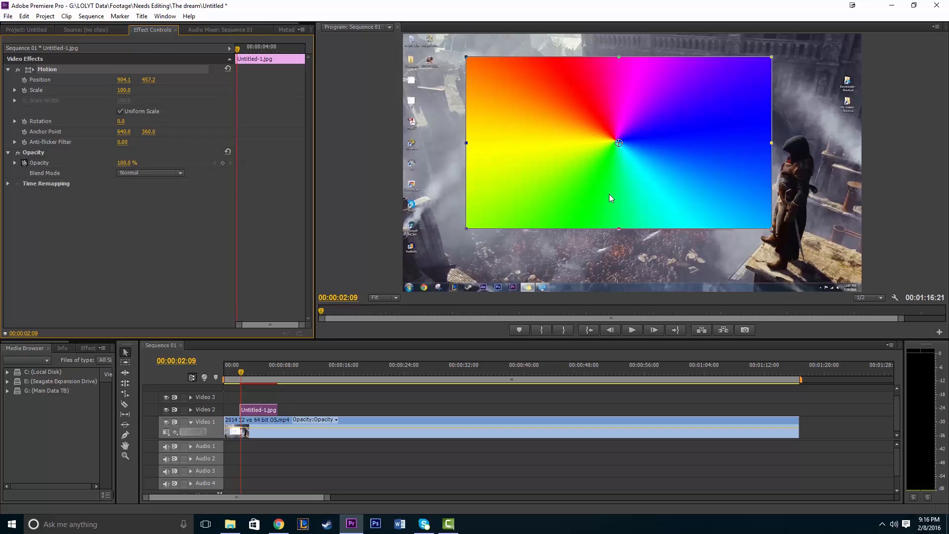
mouse_move(127, 84)
text(100)
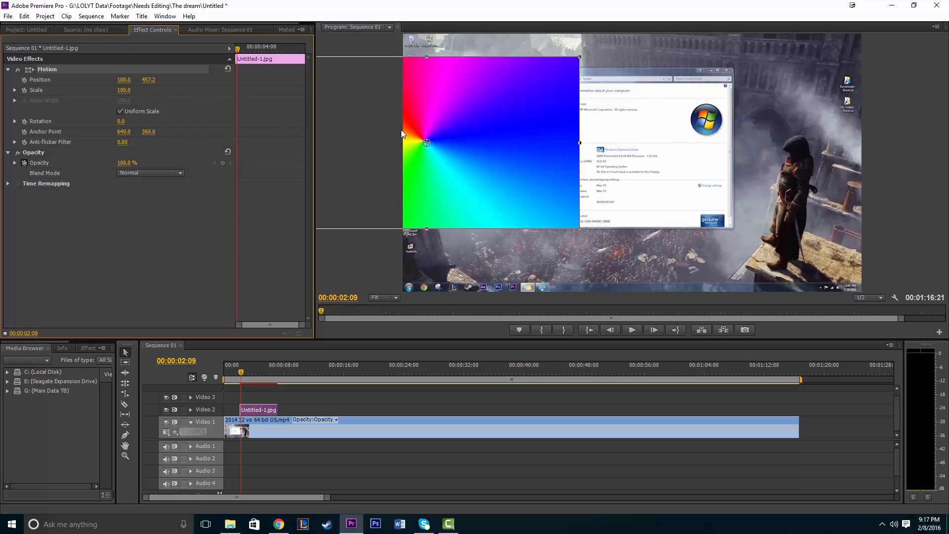
Step: Drag the colour wheel in the Program Monitor to about position 1417.9, 318.6
drag(426, 143, 746, 108)
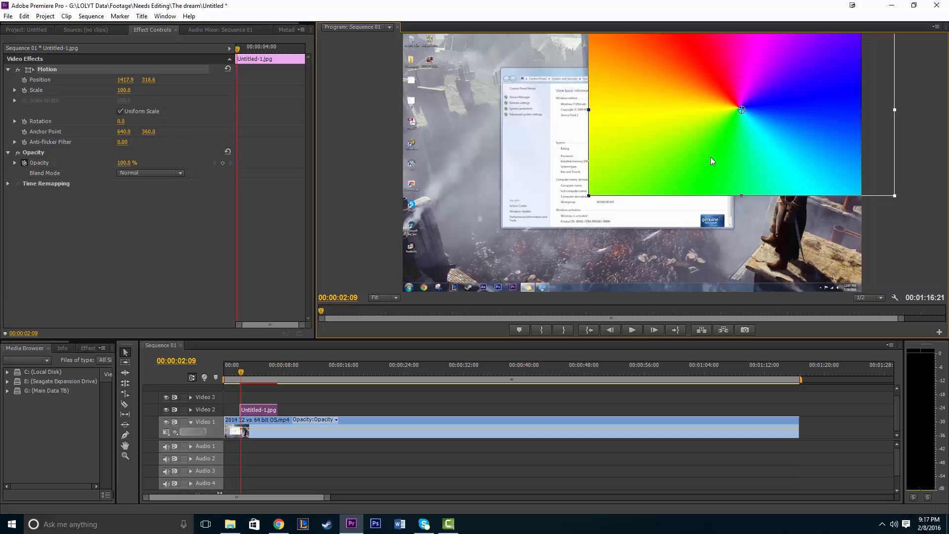
mouse_move(148, 98)
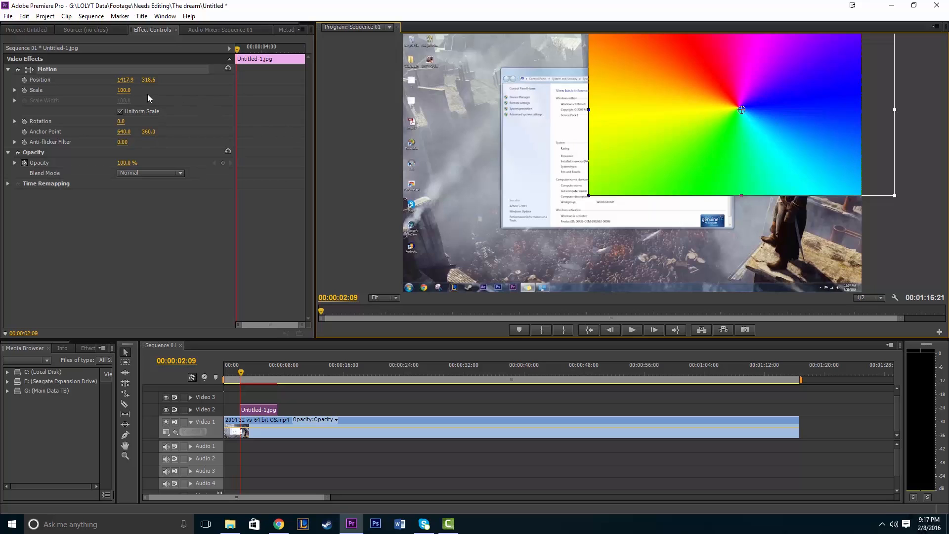
Step: Move the colour wheel to the top-left corner and scale it to 52.3%
drag(741, 109, 522, 110)
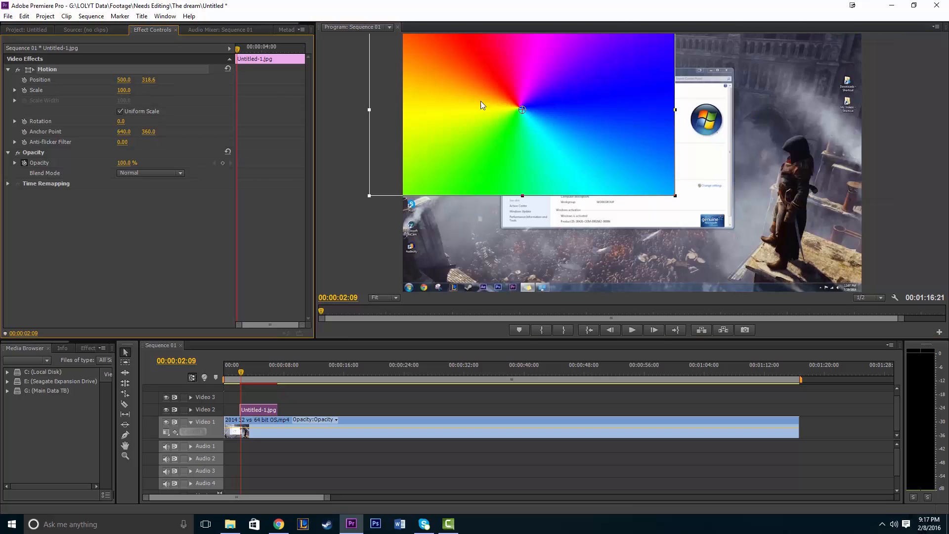
drag(522, 110, 582, 137)
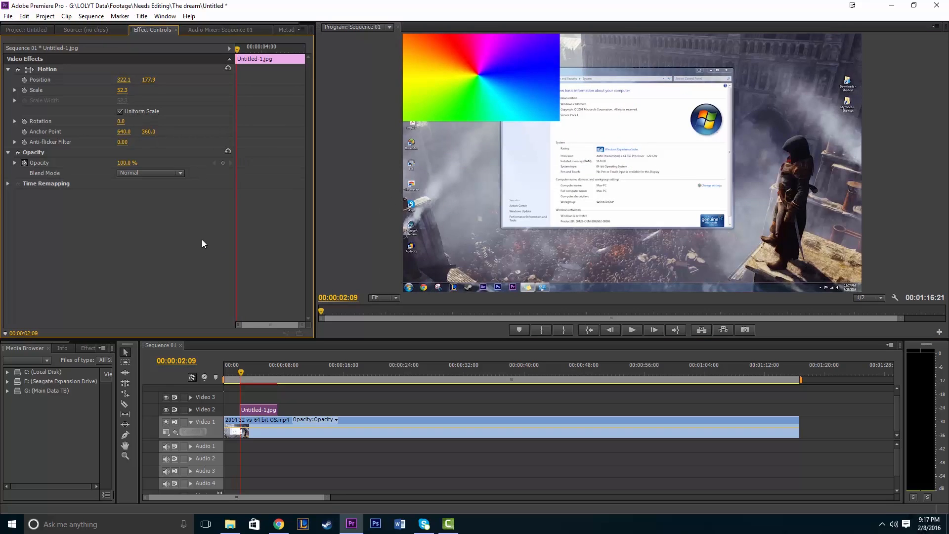
mouse_move(218, 245)
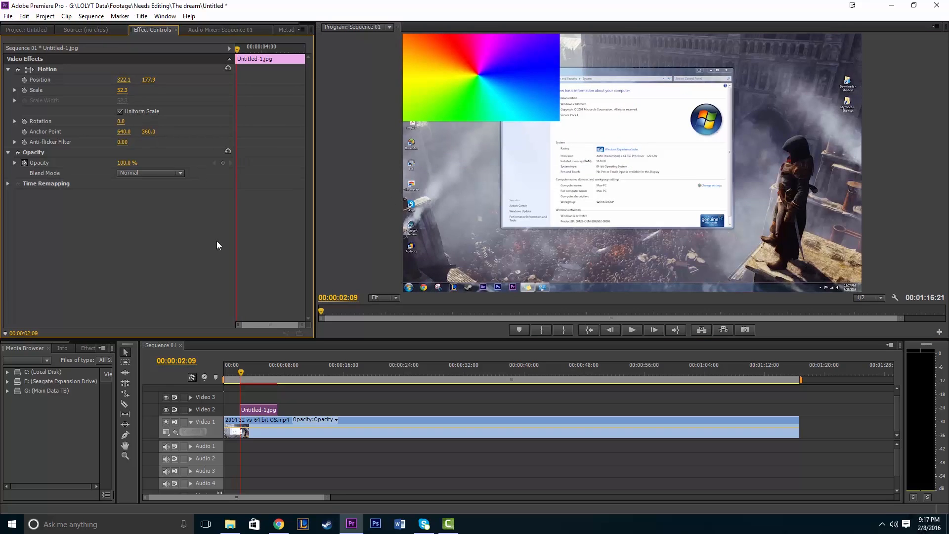